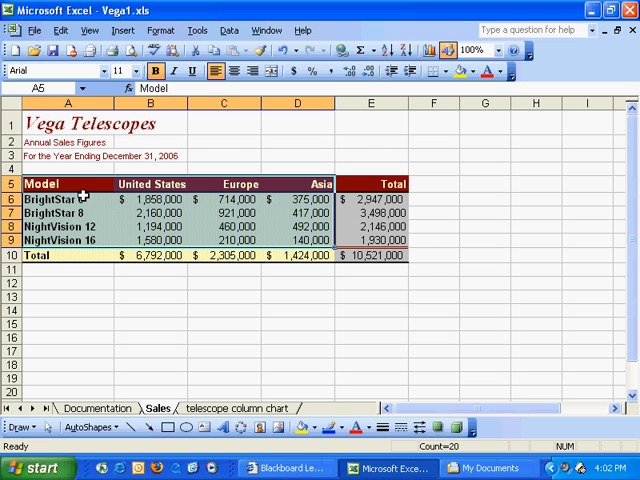
Select the telescope model names in A6:A9 together with their total sales in E6:E9.
{"action": "left_click_drag", "start_coordinate": [68, 198], "coordinate": [68, 240]}
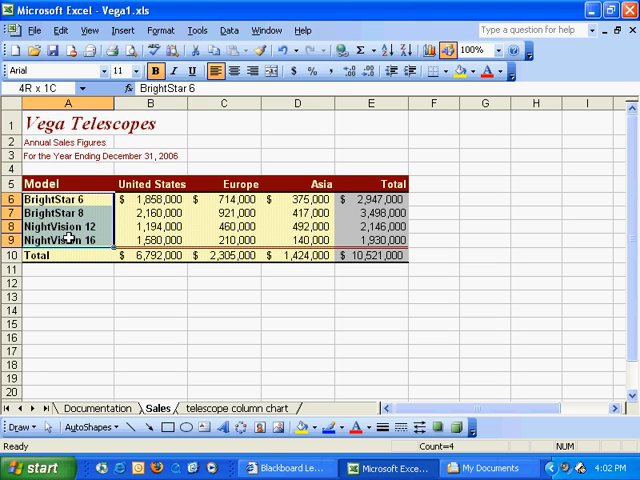
{"action": "left_click", "coordinate": [64, 198]}
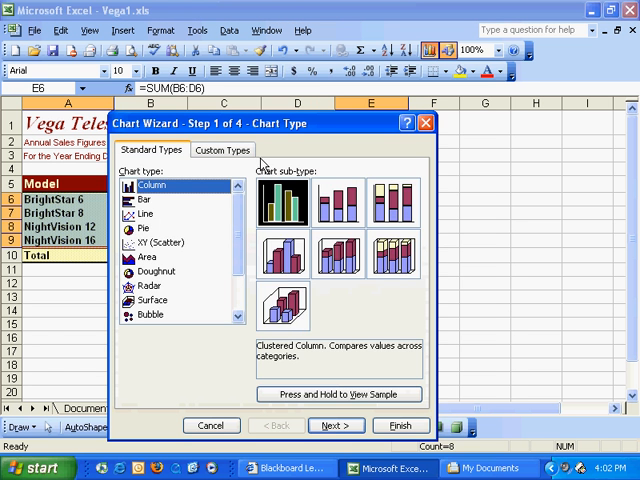
Choose a Pie chart in the Chart Wizard and title it 'Telescope Comparison'.
{"action": "left_click", "coordinate": [144, 228]}
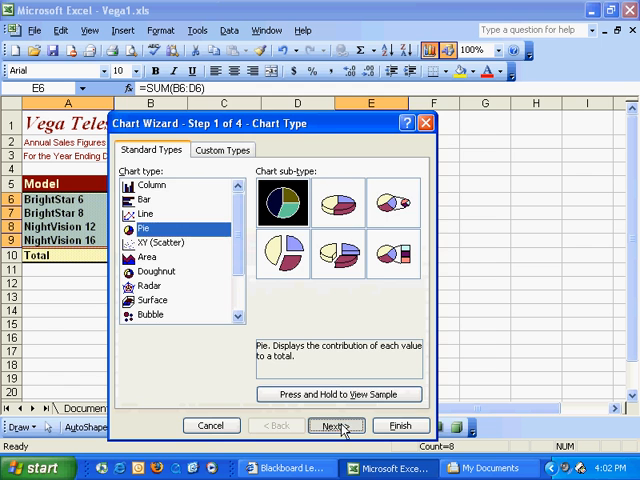
{"action": "left_click", "coordinate": [336, 424]}
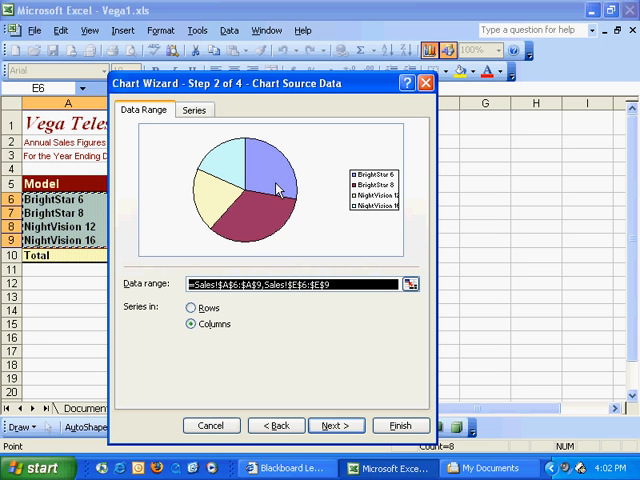
{"action": "mouse_move", "coordinate": [252, 212]}
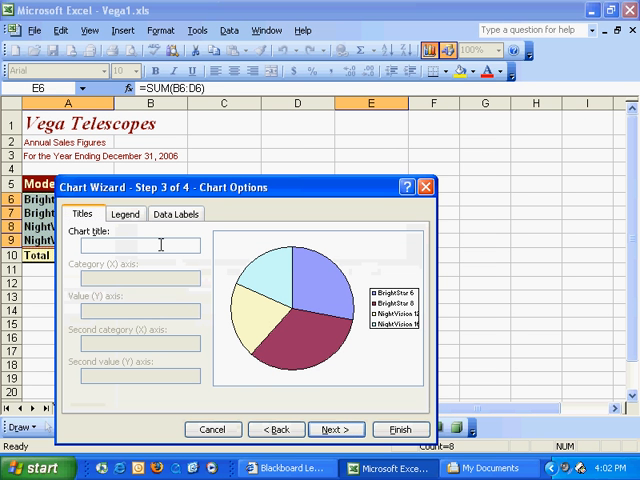
{"action": "type", "text": "Telescope"}
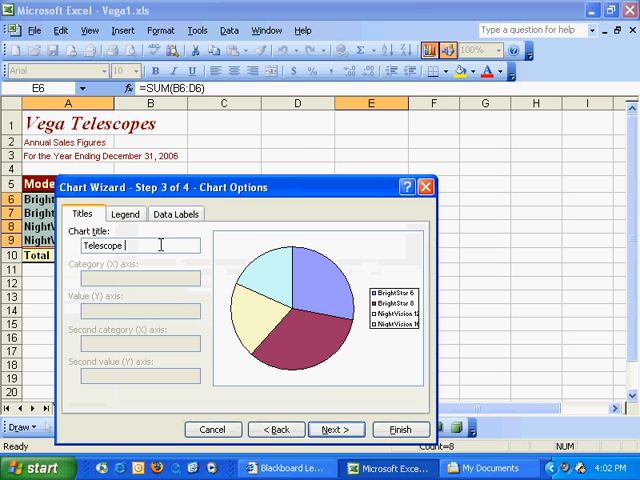
{"action": "type", "text": "Comparison"}
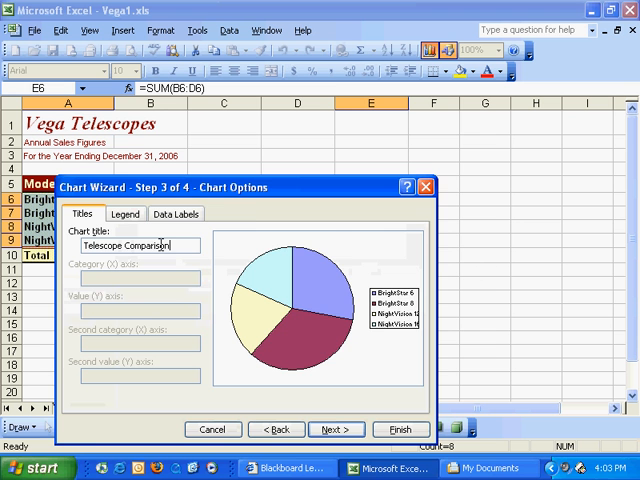
{"action": "left_click", "coordinate": [336, 428]}
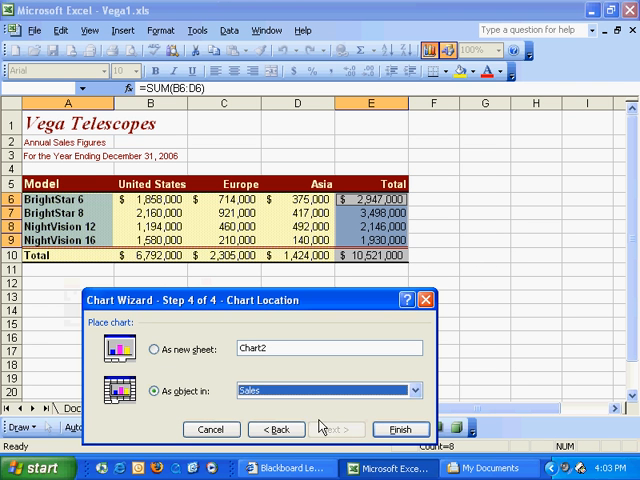
Place the chart on a new sheet named 'telescope pie chart' and finish the wizard.
{"action": "left_click", "coordinate": [156, 348]}
{"action": "type", "text": "telescop"}
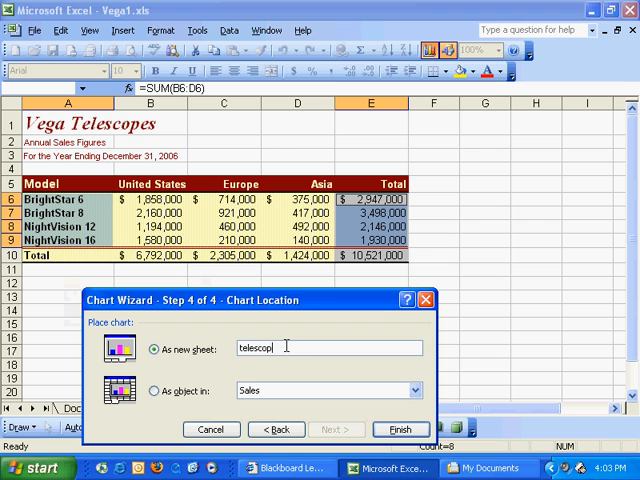
{"action": "type", "text": "e"}
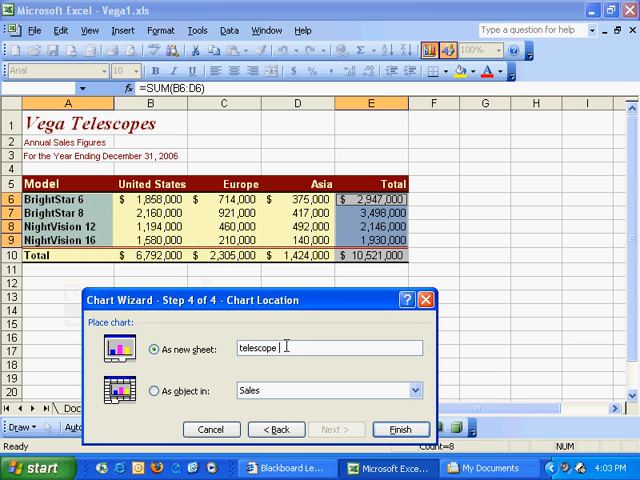
{"action": "type", "text": "pie cha"}
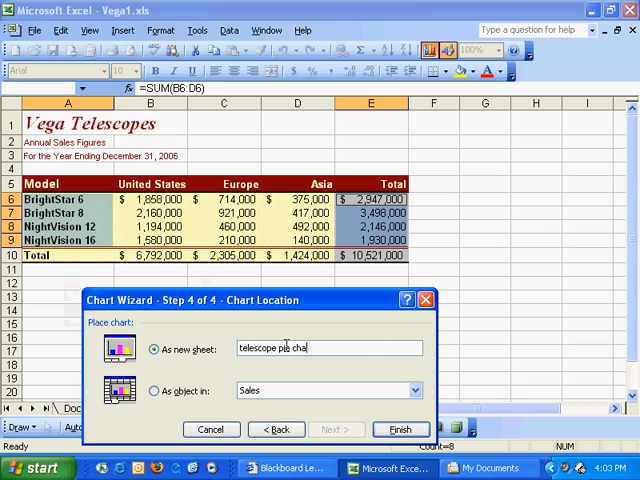
{"action": "left_click", "coordinate": [398, 428]}
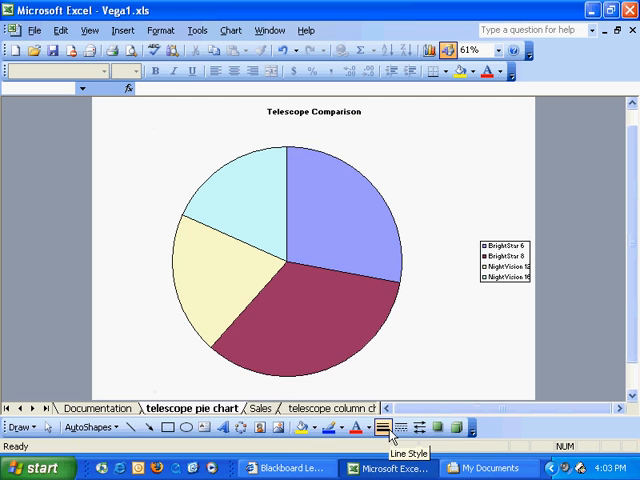
{"action": "mouse_move", "coordinate": [292, 290]}
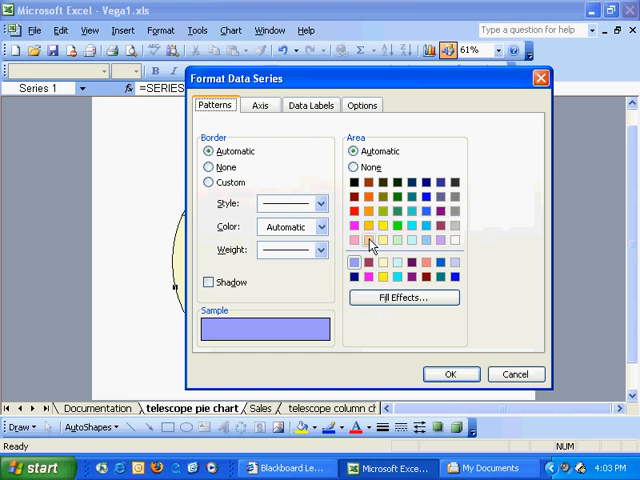
Show Value and Percentage data labels on each pie slice via Format Data Series.
{"action": "left_click", "coordinate": [310, 104]}
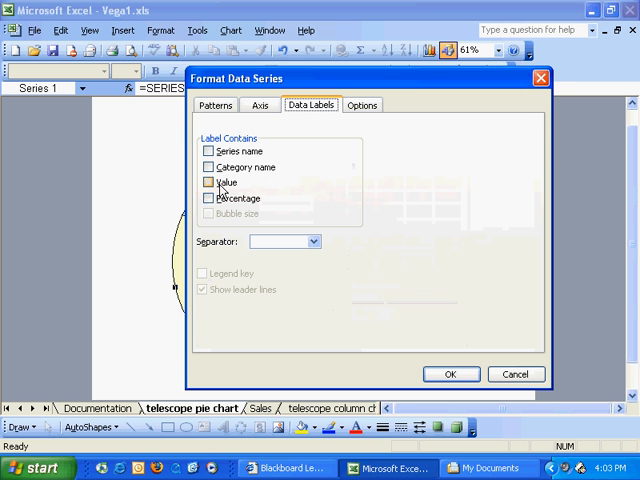
{"action": "left_click", "coordinate": [208, 198]}
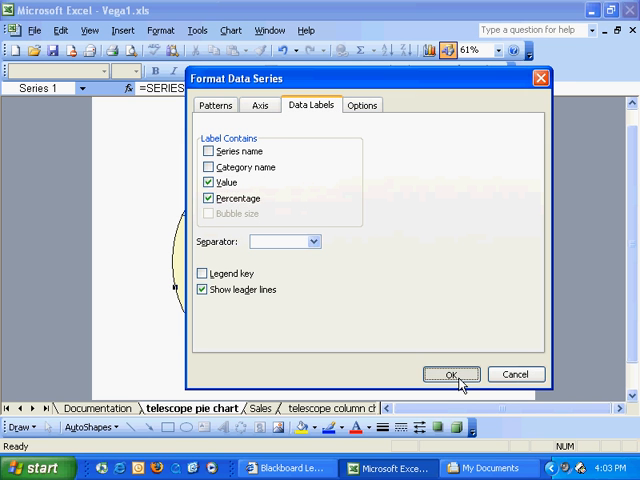
{"action": "left_click", "coordinate": [450, 372]}
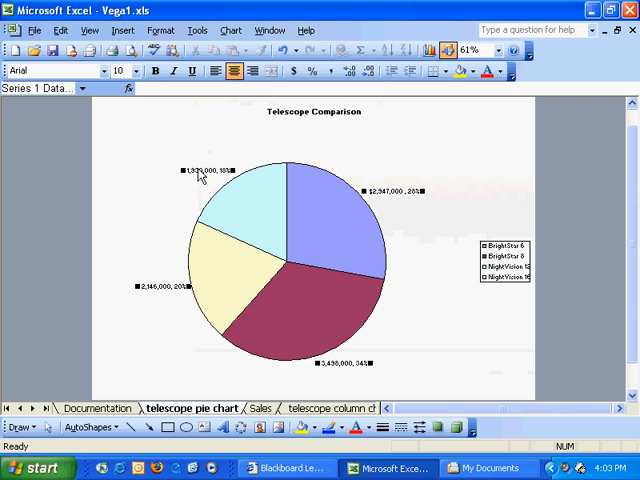
Enlarge the plot area so the pie and its labels fill more of the chart.
{"action": "left_click", "coordinate": [128, 72]}
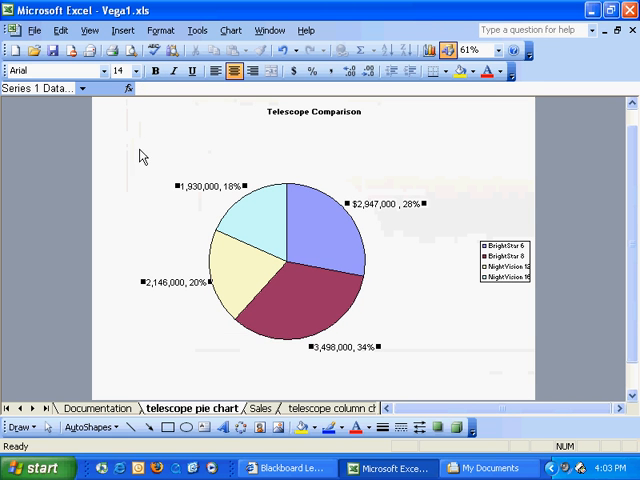
{"action": "left_click", "coordinate": [224, 216]}
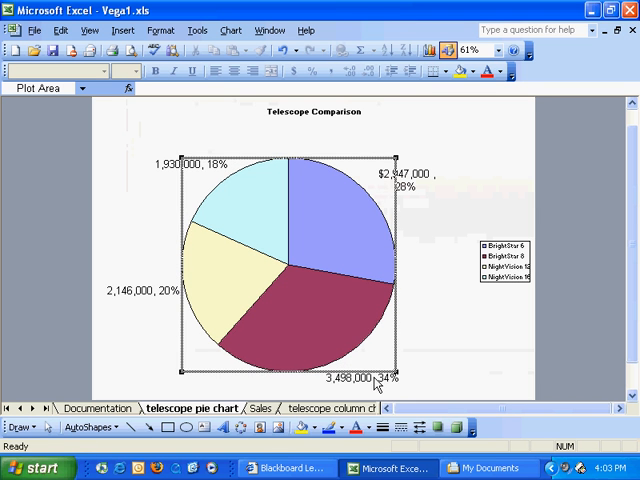
{"action": "left_click", "coordinate": [370, 378]}
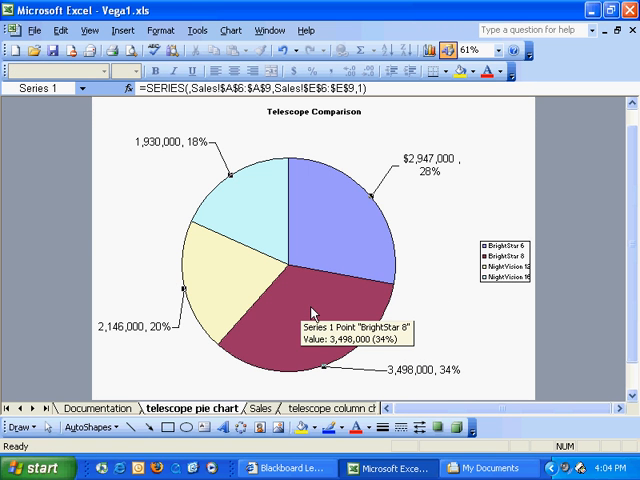
Recolour the BrightStar 8 slice blue in the Patterns settings.
{"action": "left_click", "coordinate": [310, 310]}
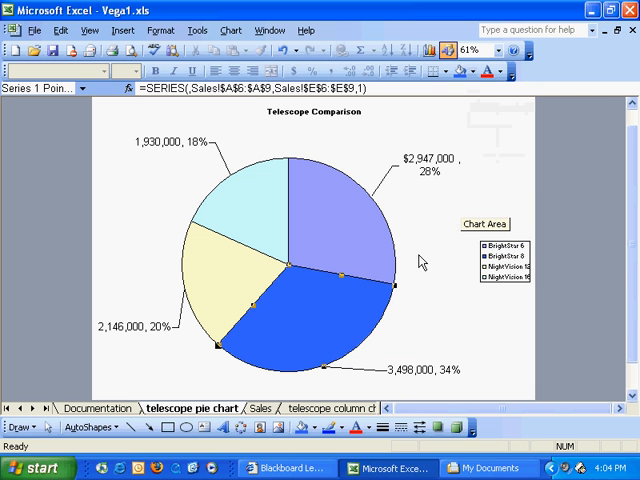
{"action": "left_click", "coordinate": [492, 258]}
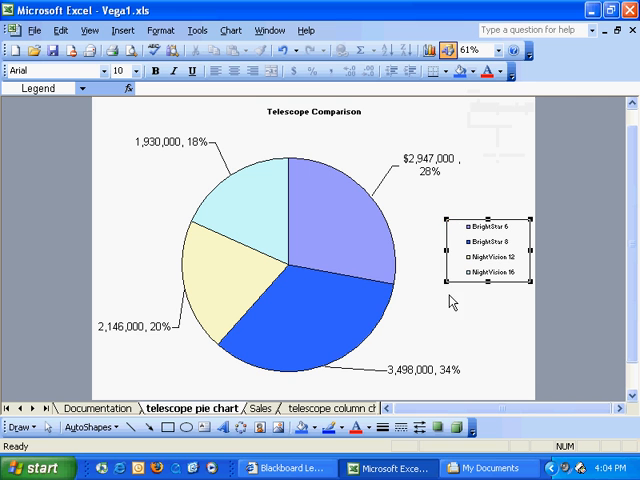
{"action": "left_click", "coordinate": [316, 236]}
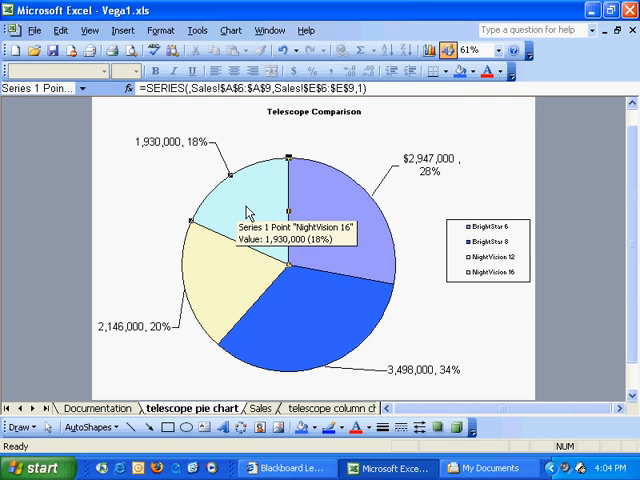
Pull the NightVision 16 slice (1,930,000, 18%) out from the pie.
{"action": "left_click", "coordinate": [240, 184]}
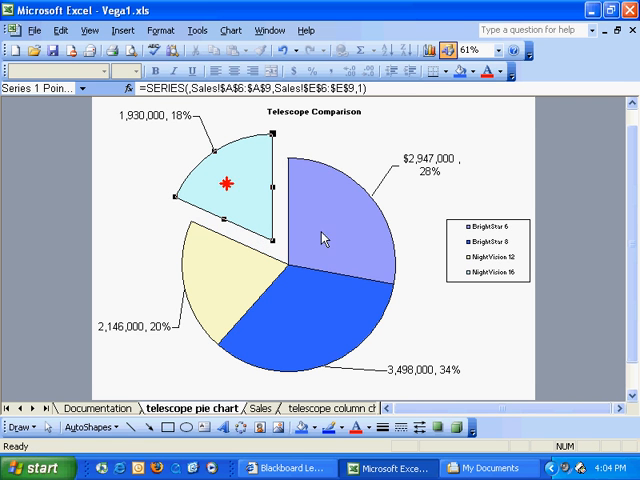
{"action": "left_click", "coordinate": [448, 190]}
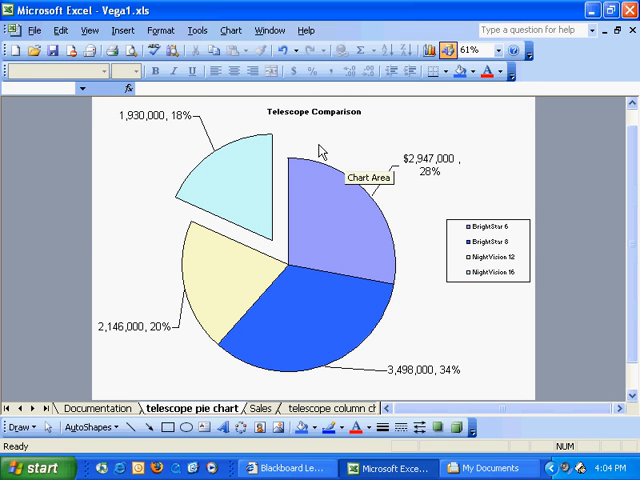
{"action": "left_click", "coordinate": [230, 28]}
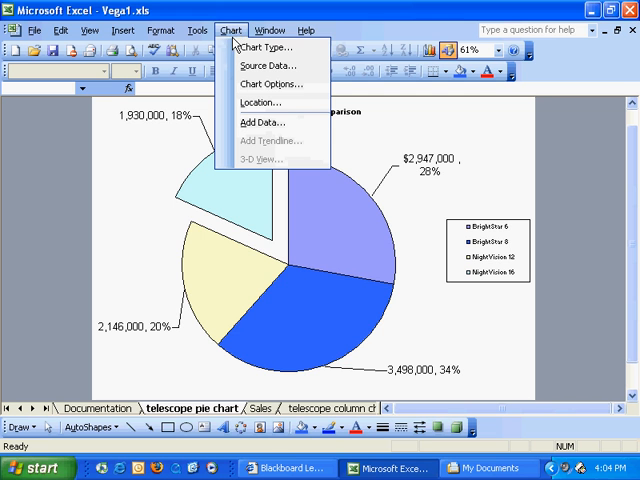
Change the chart type to the 3-D pie sub-type via Chart > Chart Type.
{"action": "left_click", "coordinate": [272, 46]}
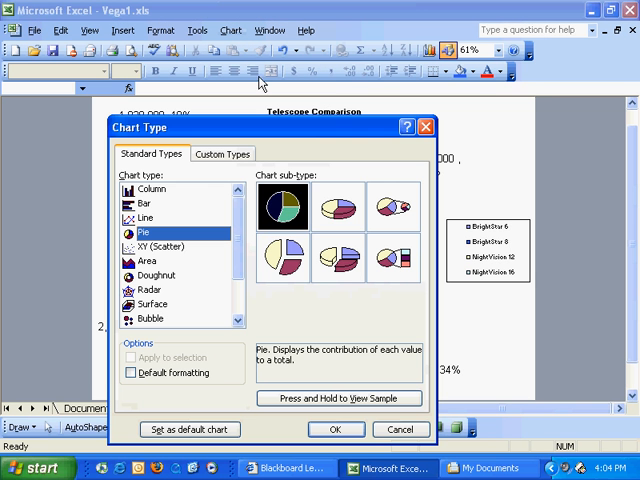
{"action": "left_click", "coordinate": [338, 208]}
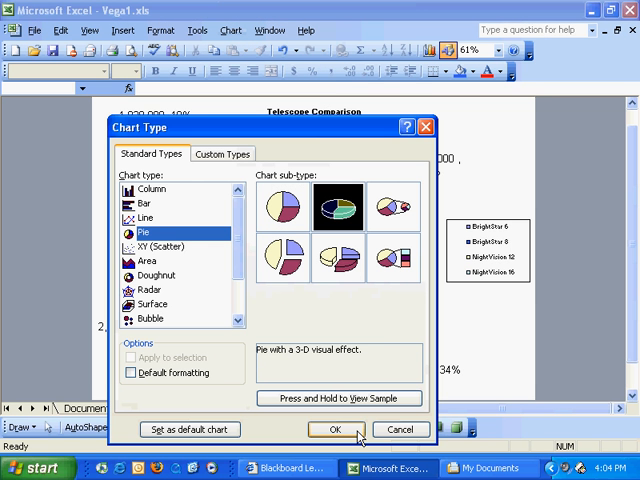
{"action": "left_click", "coordinate": [336, 428]}
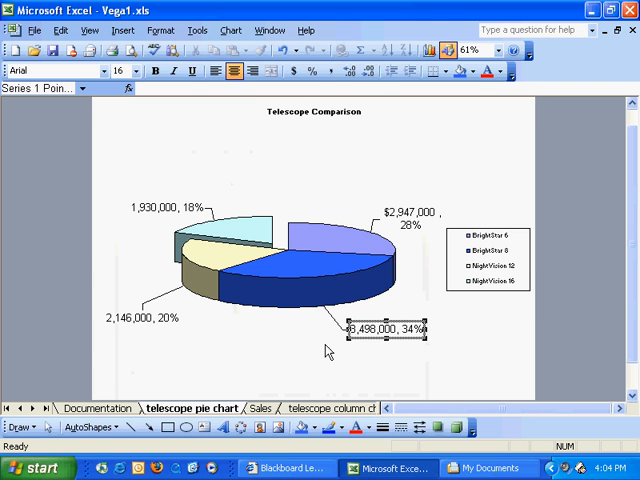
Raise the Angle of first slice in Format Data Series Options to rotate the 3-D pie.
{"action": "double_click", "coordinate": [380, 332]}
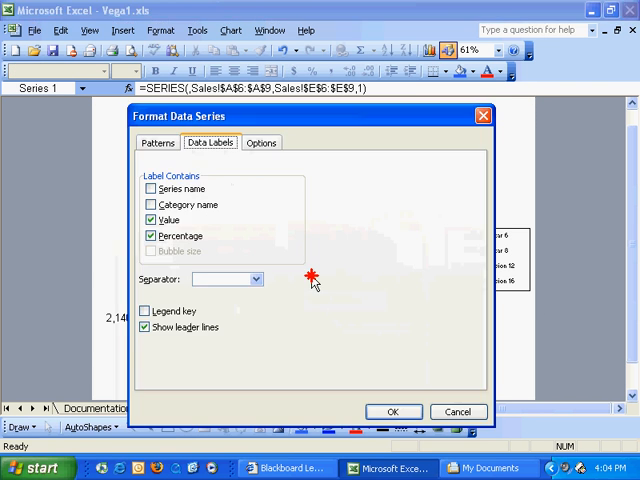
{"action": "left_click", "coordinate": [156, 142]}
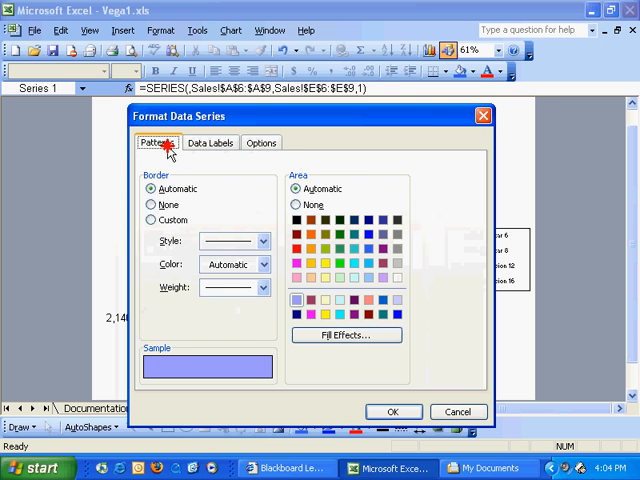
{"action": "left_click", "coordinate": [260, 142]}
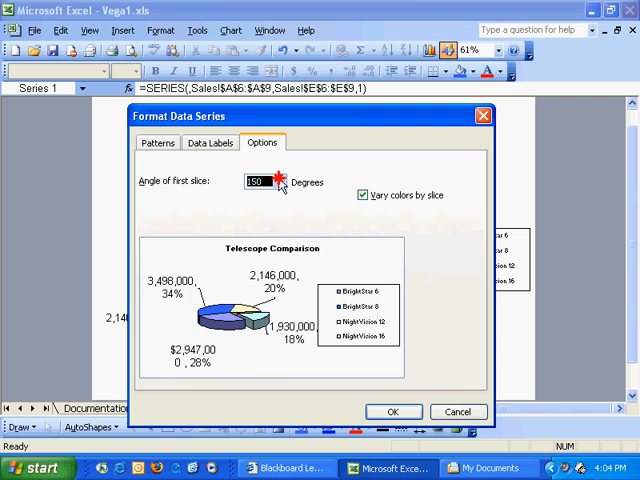
{"action": "left_click", "coordinate": [280, 176]}
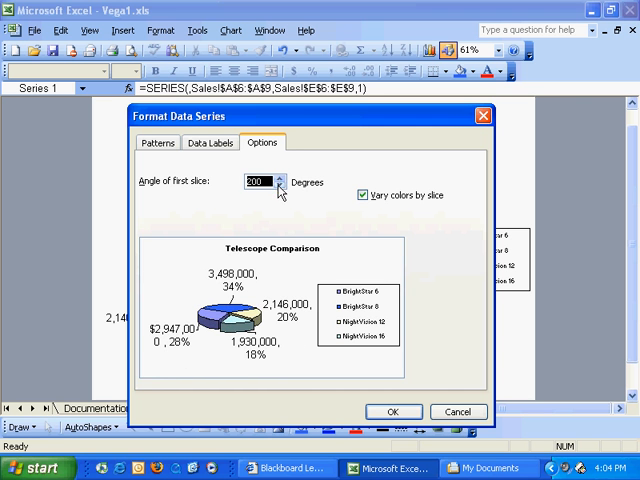
{"action": "left_click", "coordinate": [392, 412]}
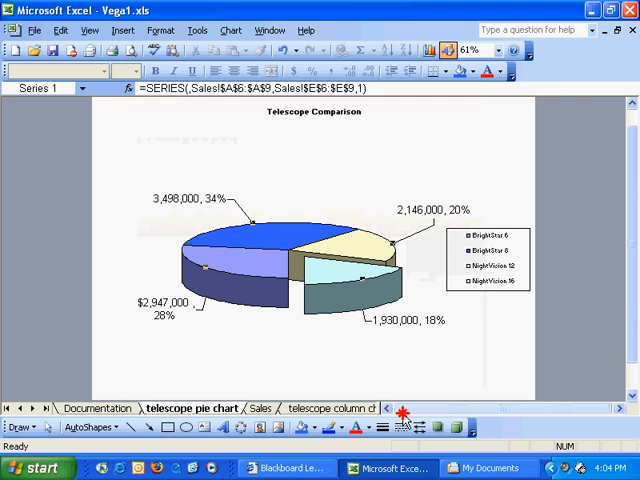